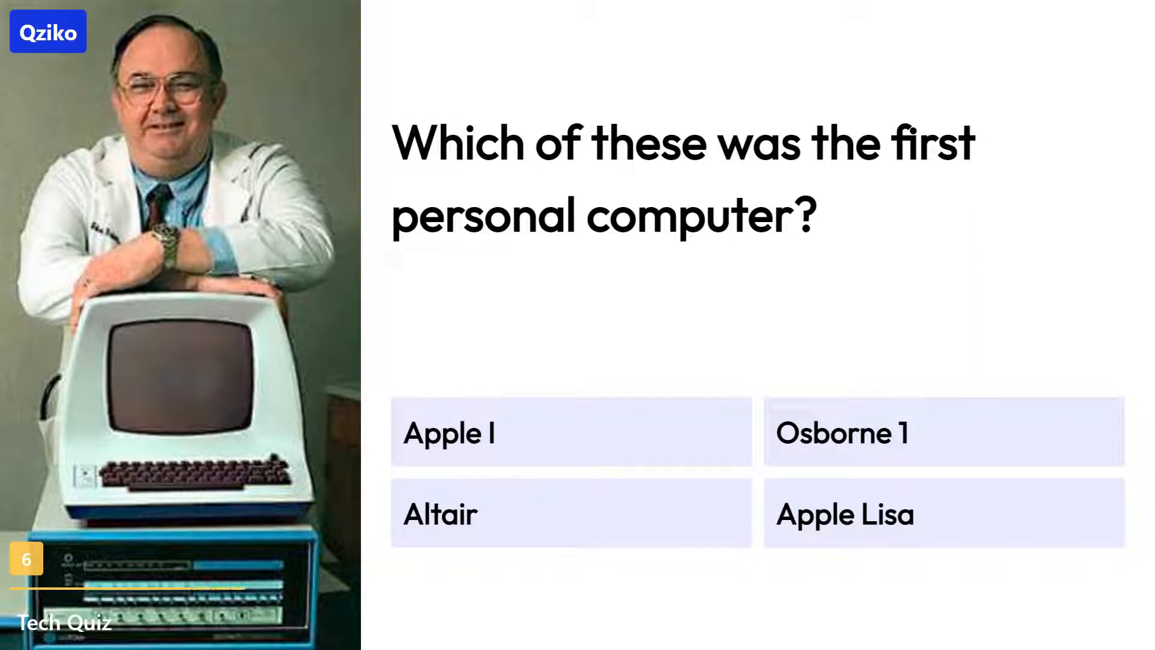
# Step: Advance the Tech Quiz to question 6, which was the first personal computer
pyautogui.click(570, 514)
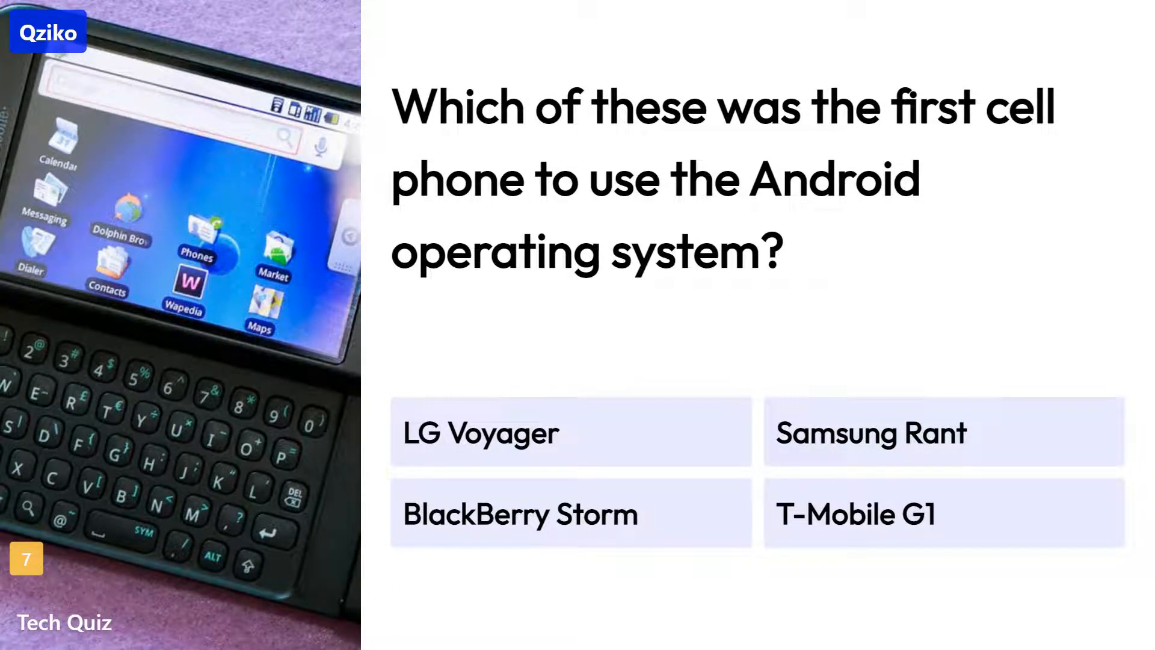
# Step: Advance to question 7 on the first Android phone, revealing T-Mobile G1 as correct
pyautogui.click(944, 514)
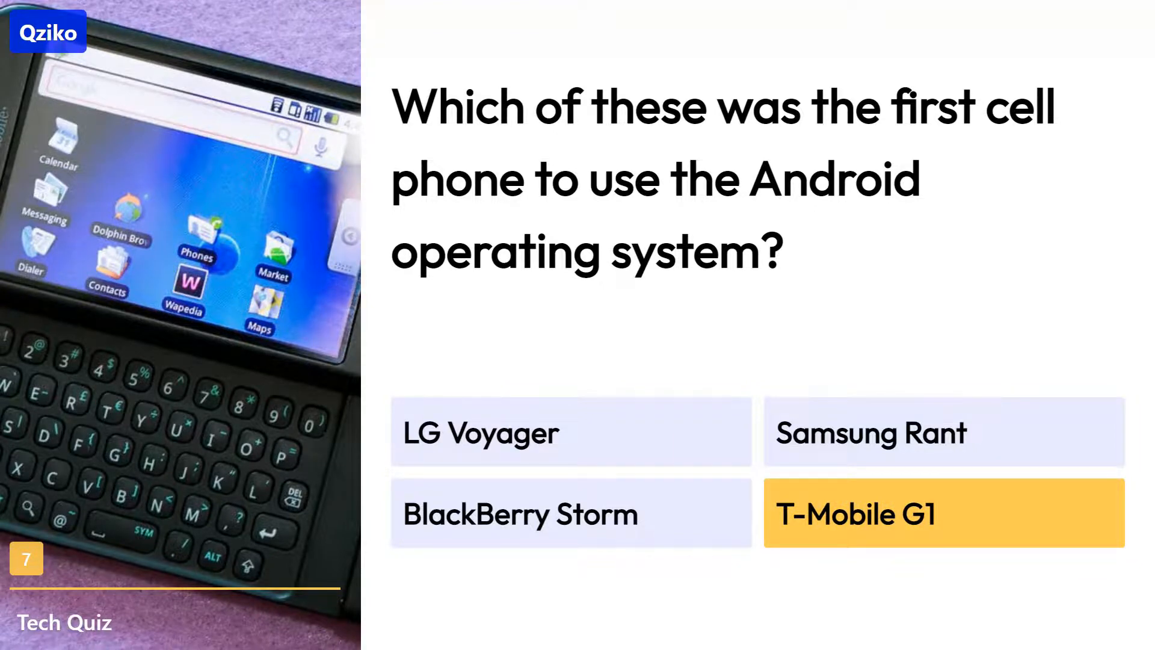